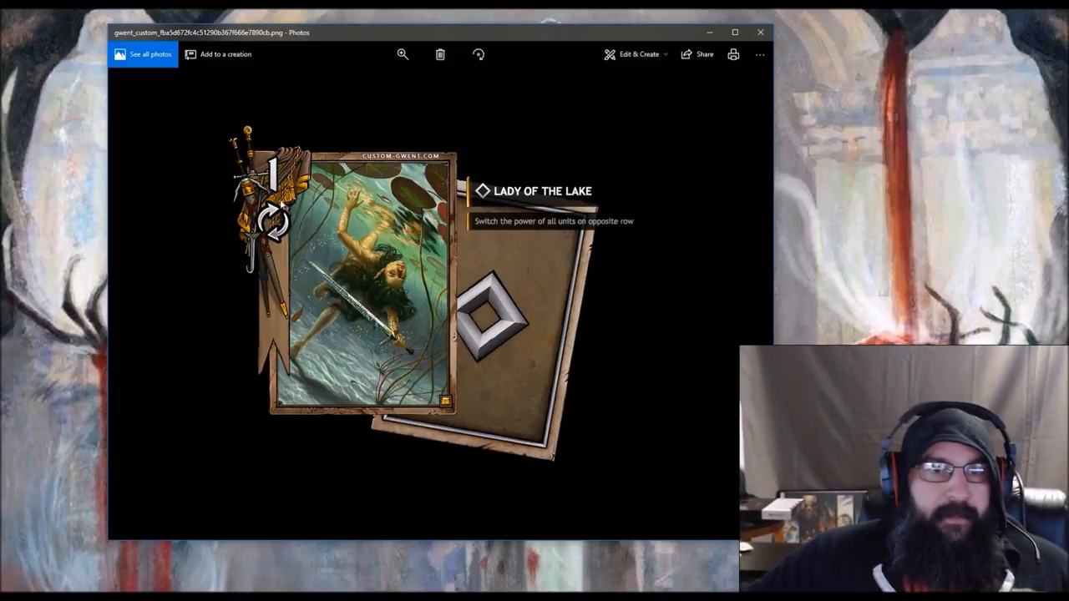
mouse_move(488, 255)
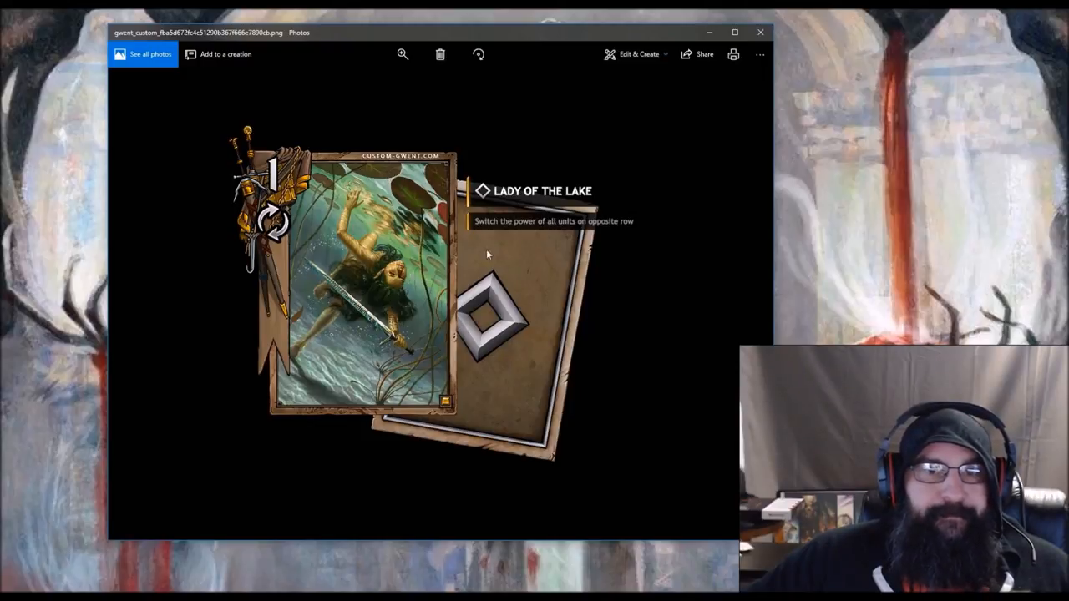
mouse_move(547, 234)
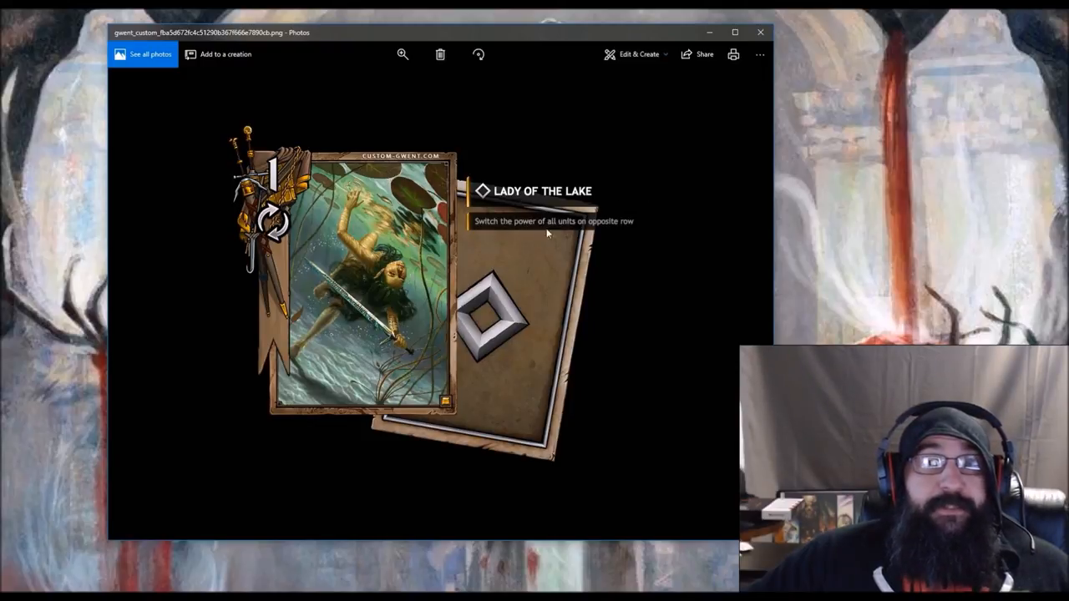
mouse_move(635, 231)
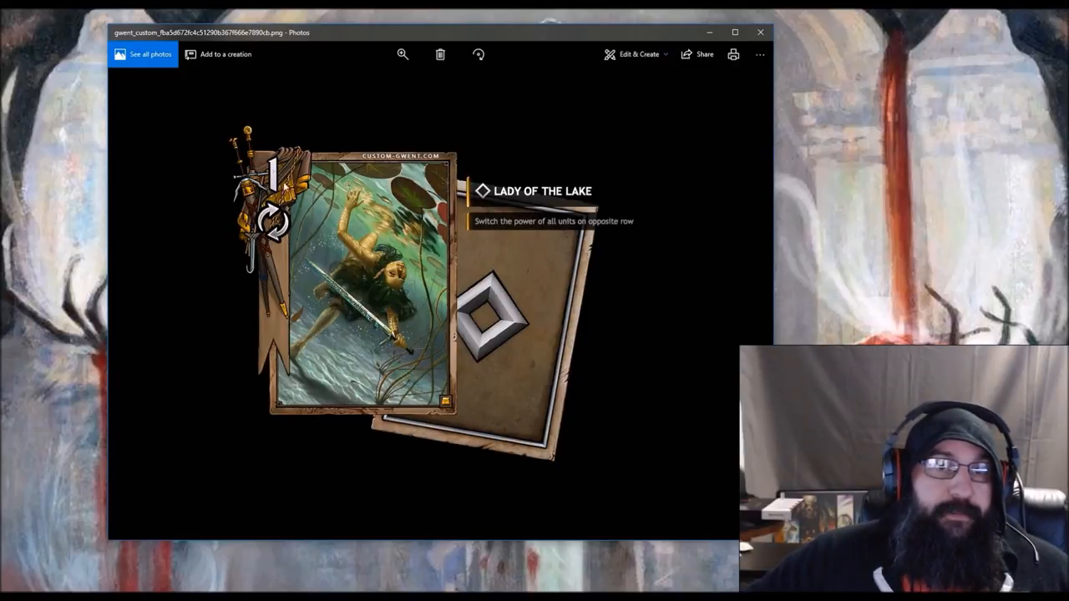
mouse_move(426, 292)
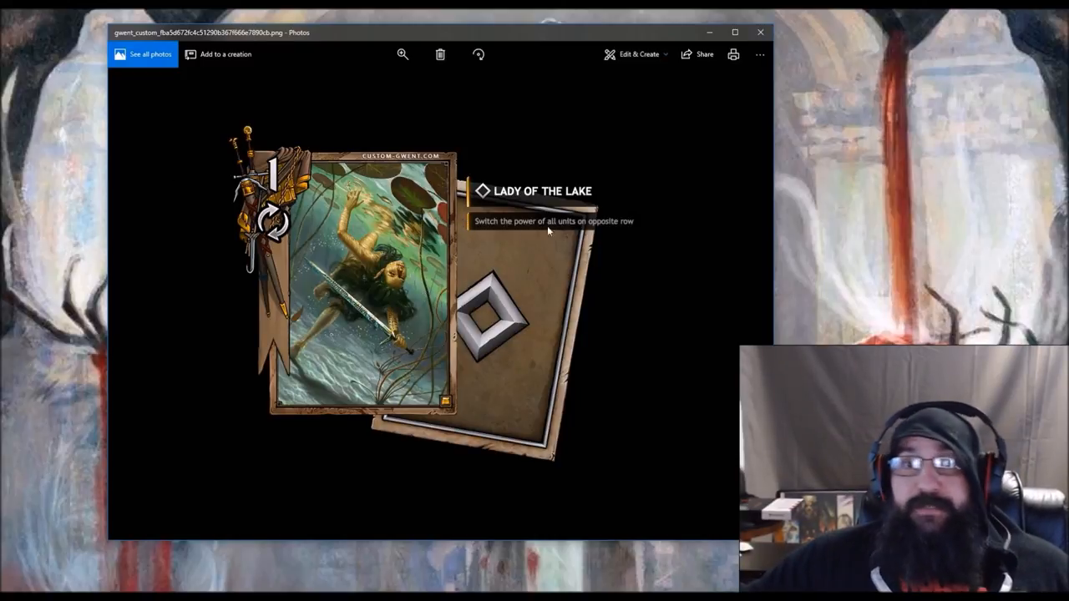
mouse_move(488, 233)
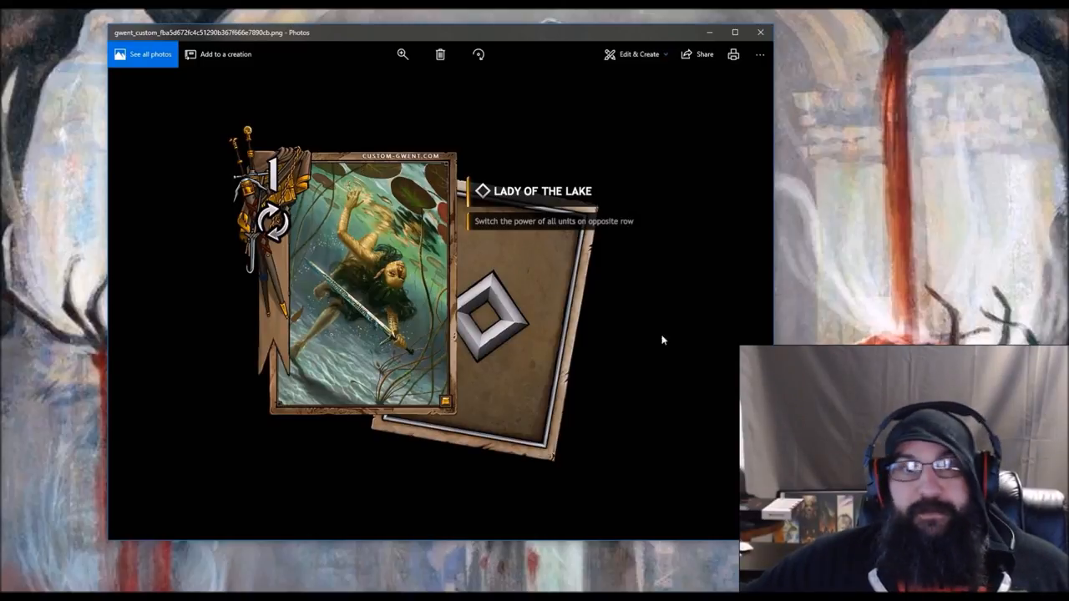
mouse_move(417, 359)
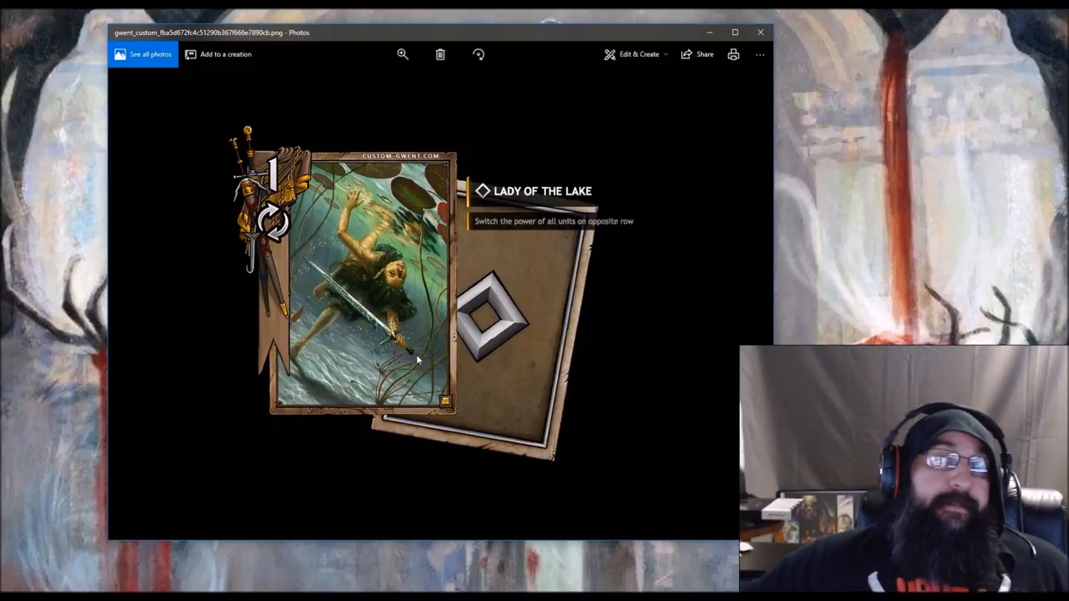
mouse_move(462, 220)
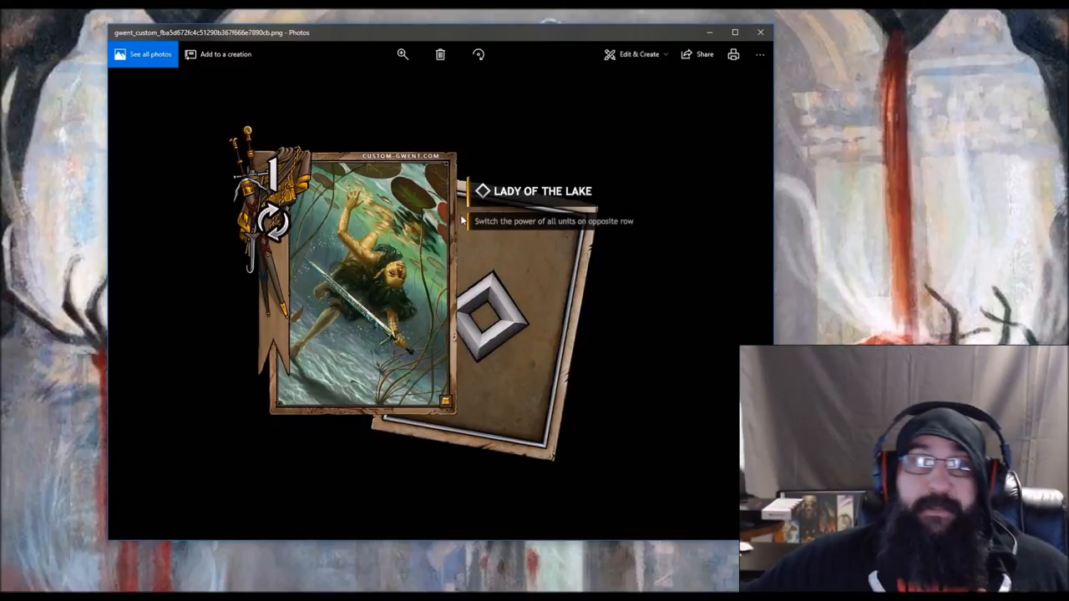
mouse_move(310, 198)
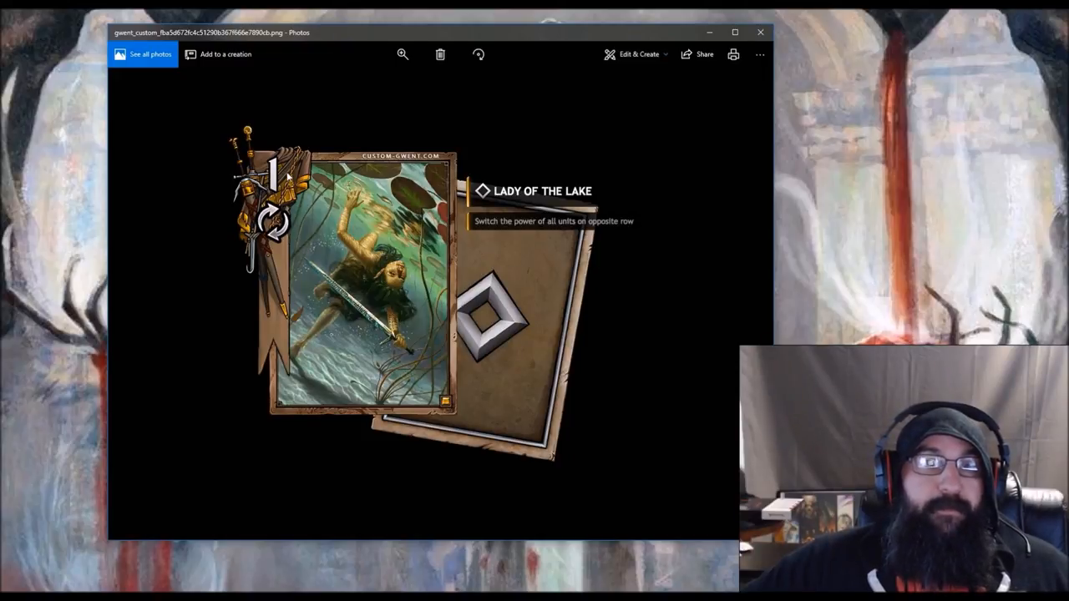
mouse_move(305, 219)
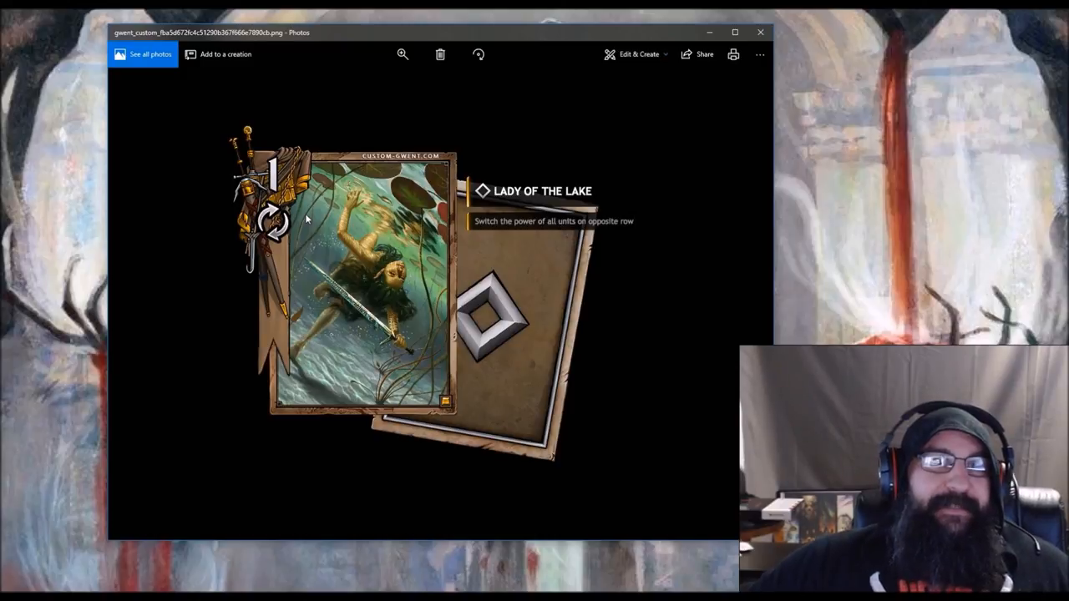
mouse_move(303, 219)
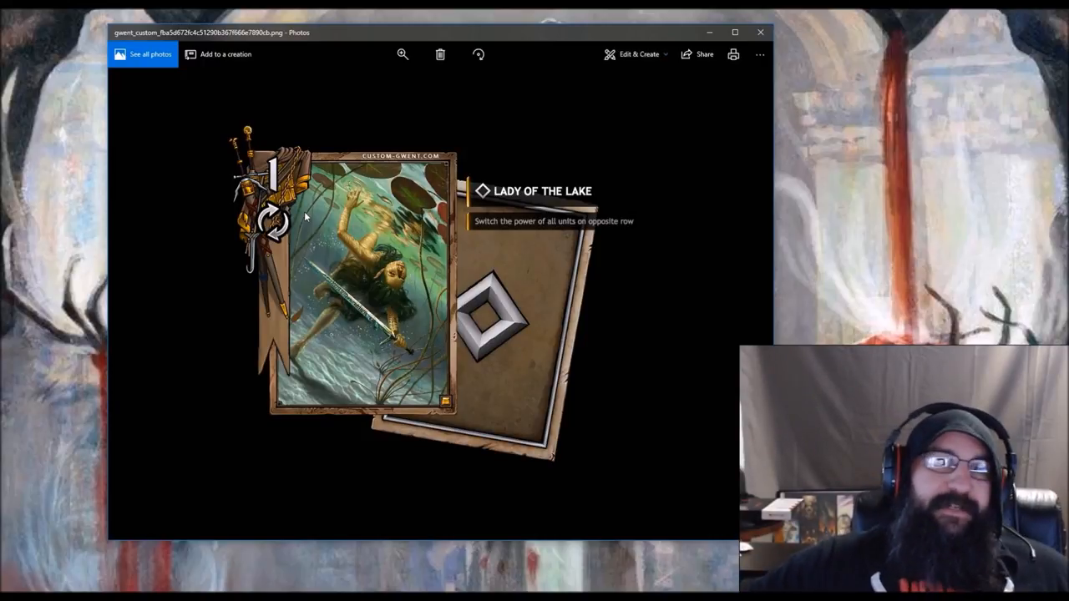
mouse_move(488, 355)
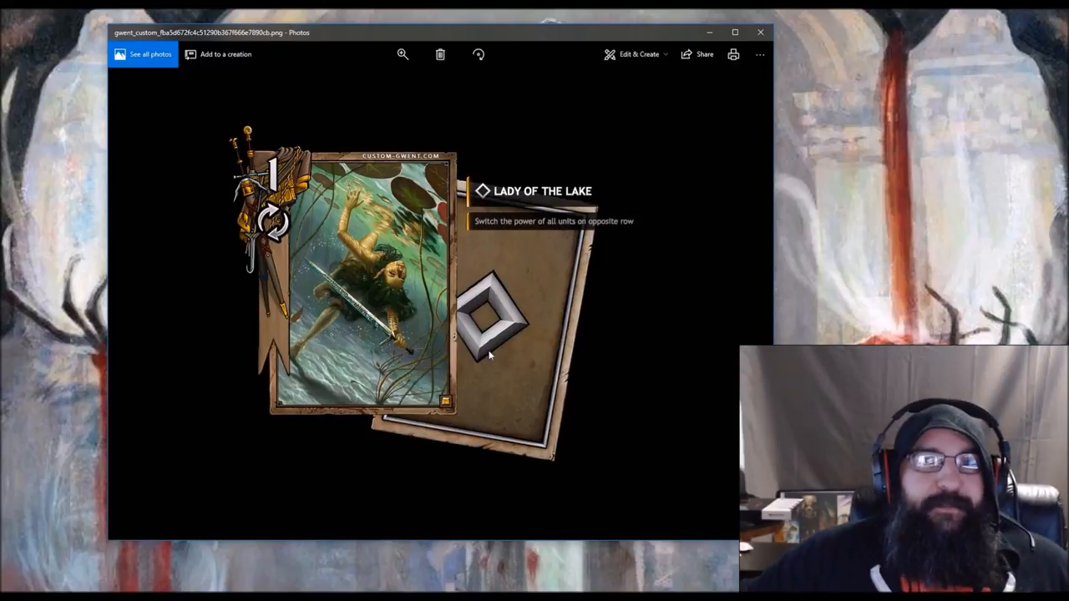
mouse_move(624, 377)
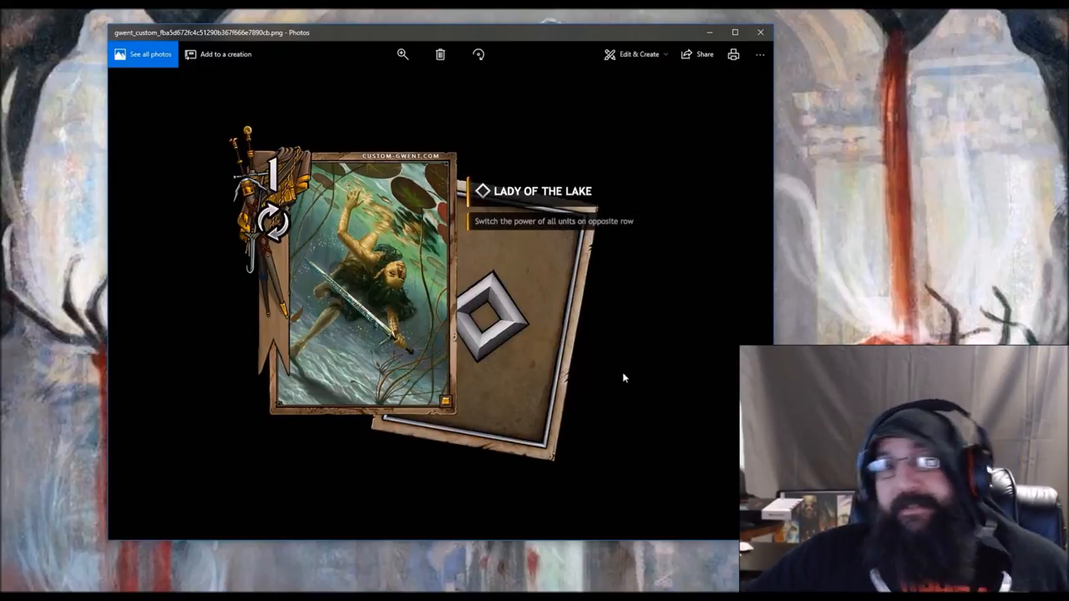
mouse_move(366, 274)
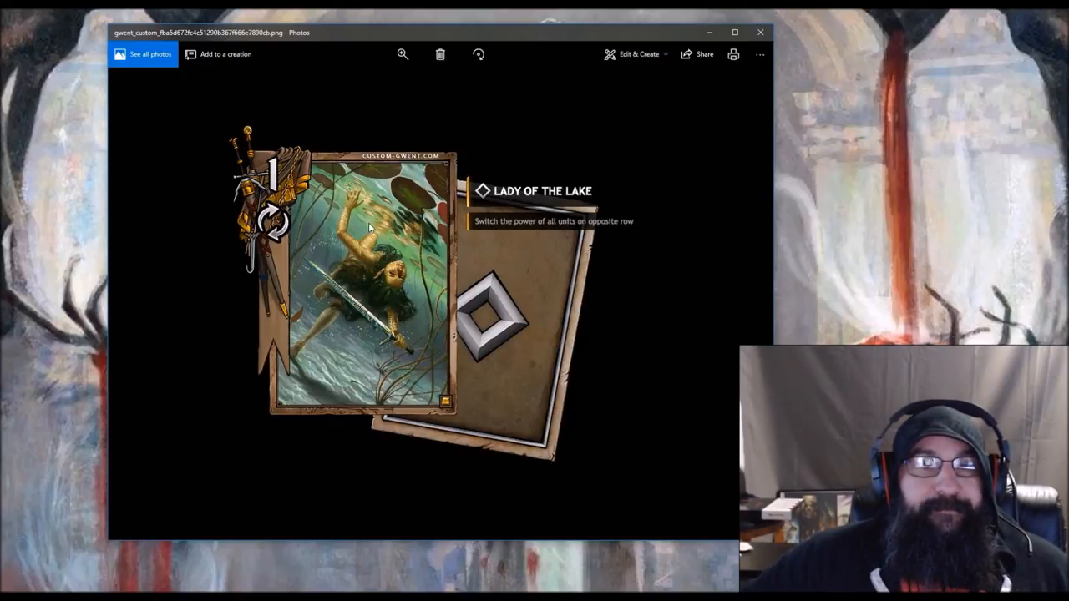
mouse_move(355, 223)
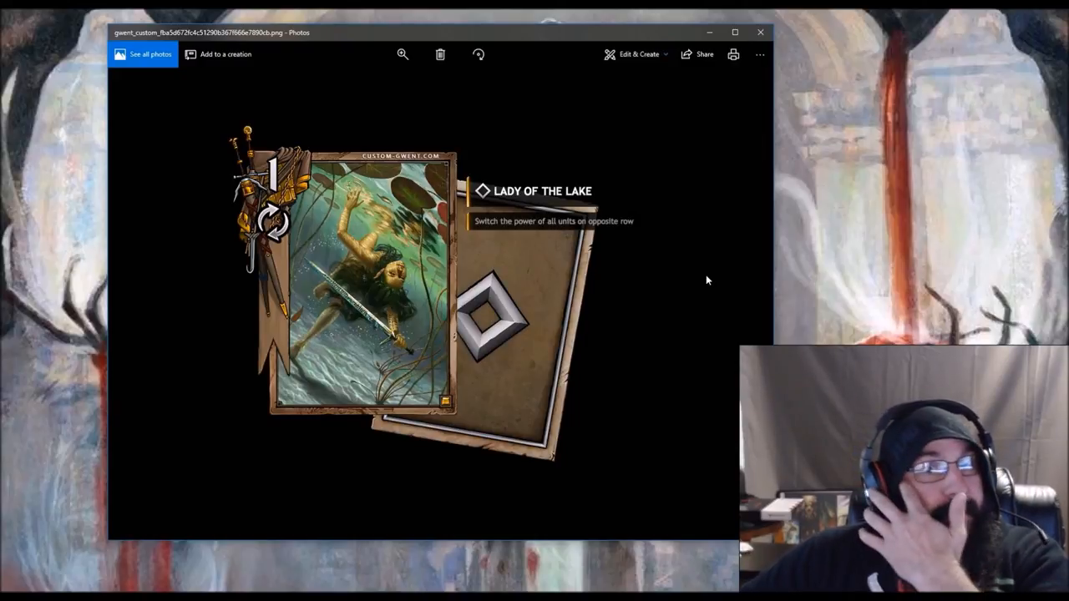
mouse_move(595, 326)
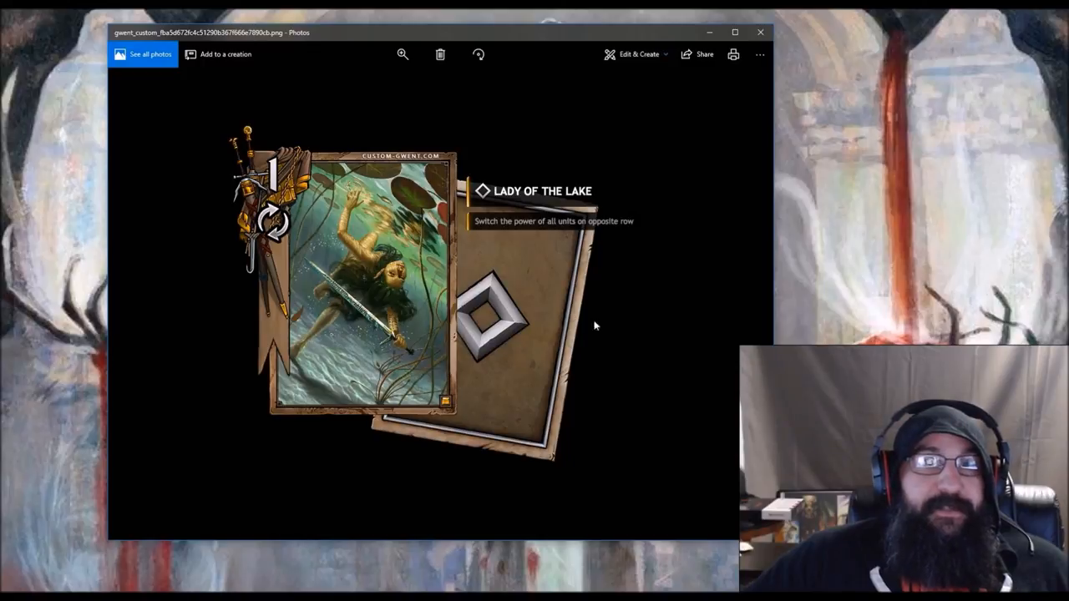
mouse_move(380, 315)
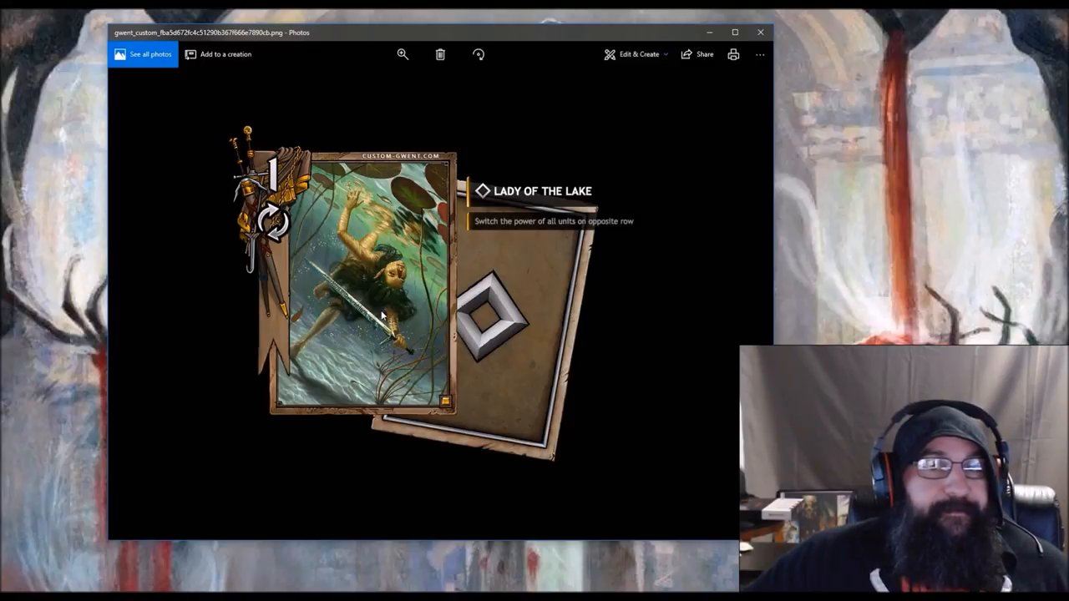
mouse_move(447, 333)
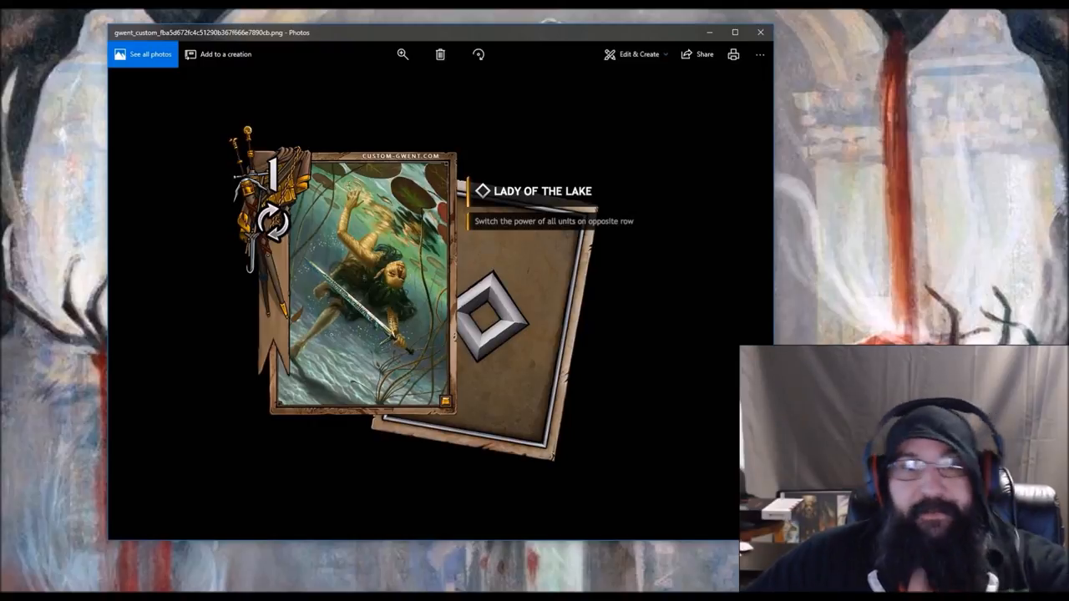
mouse_move(804, 142)
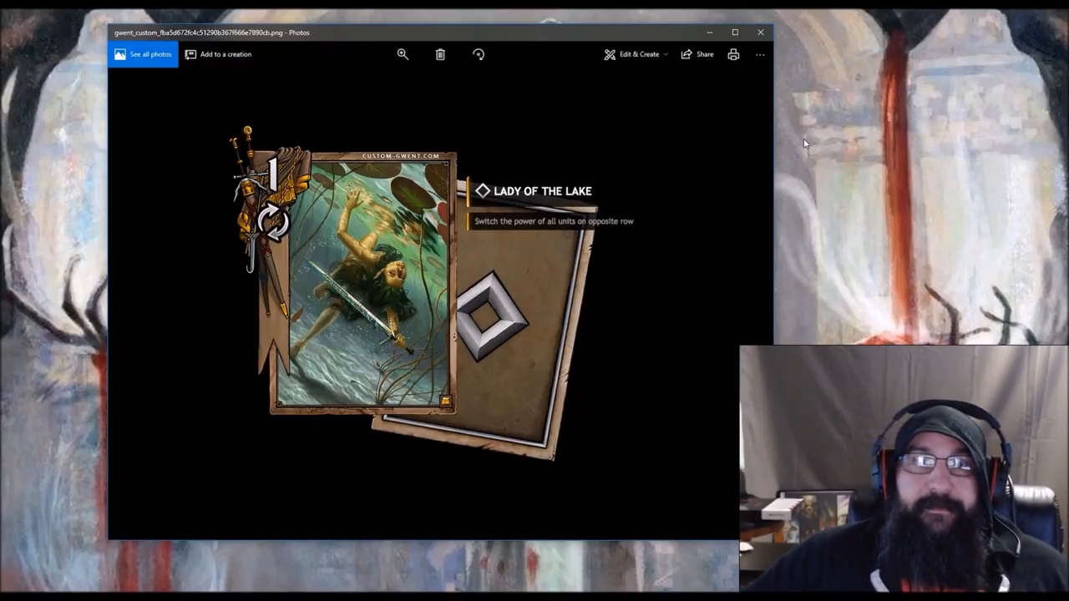
mouse_move(359, 301)
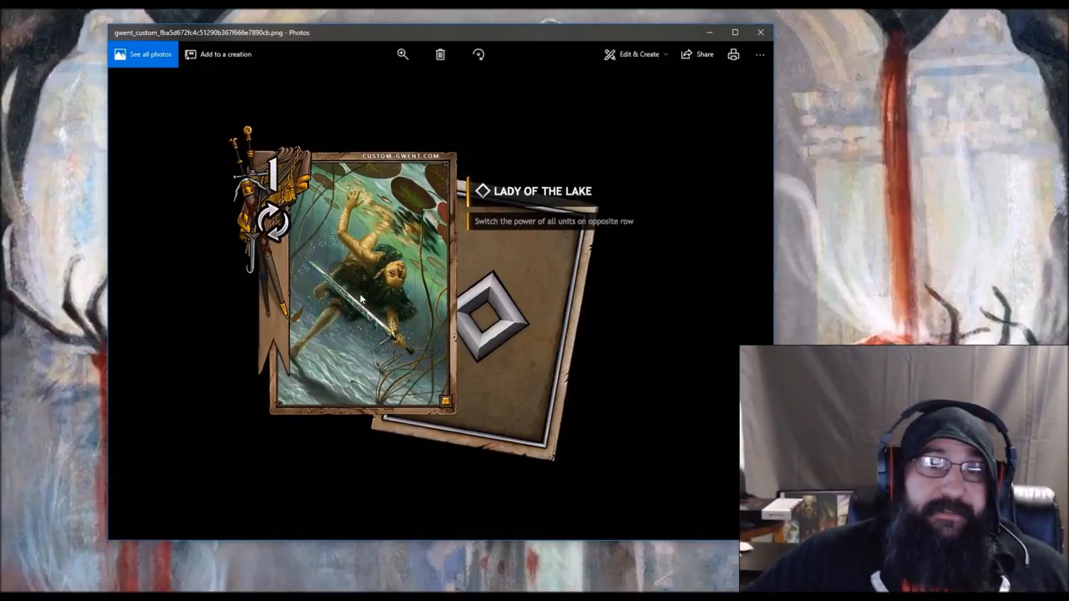
mouse_move(760, 31)
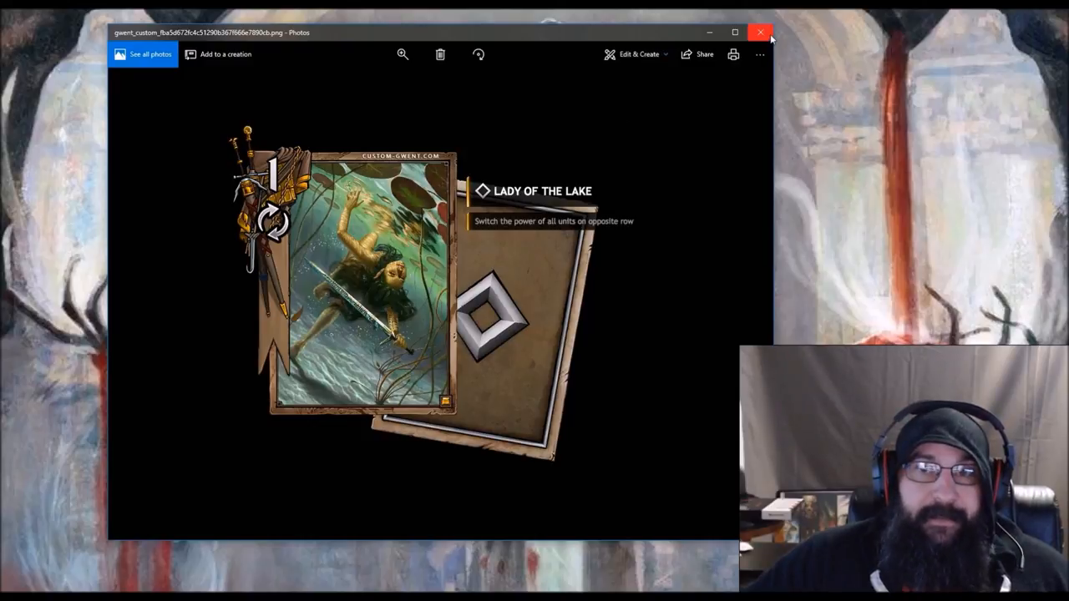
- Close the Lady of the Lake card image to move on to Vivienne's Transformation
click(760, 32)
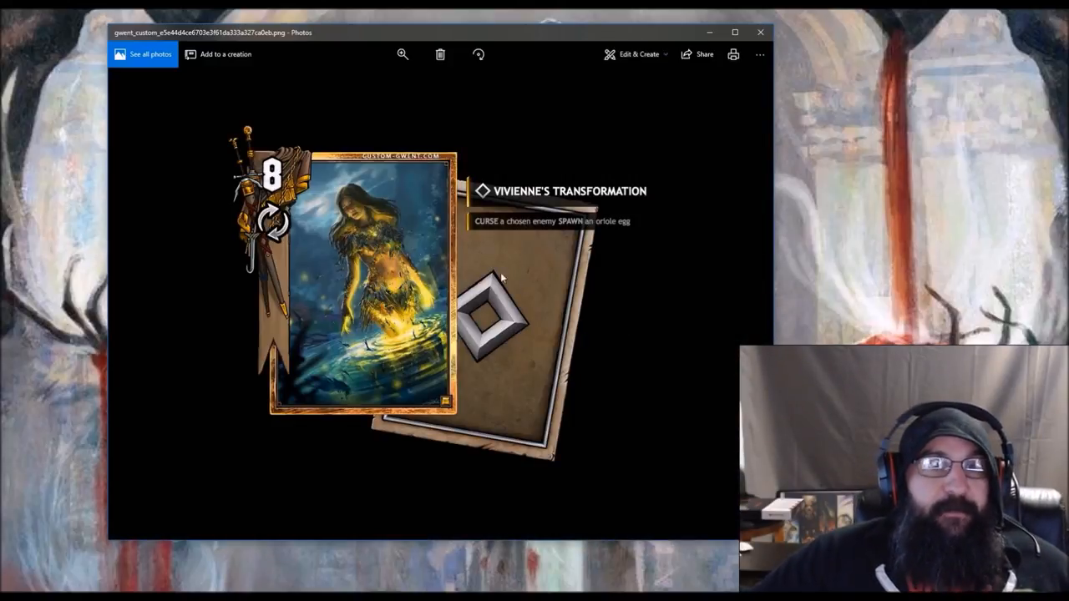
mouse_move(292, 179)
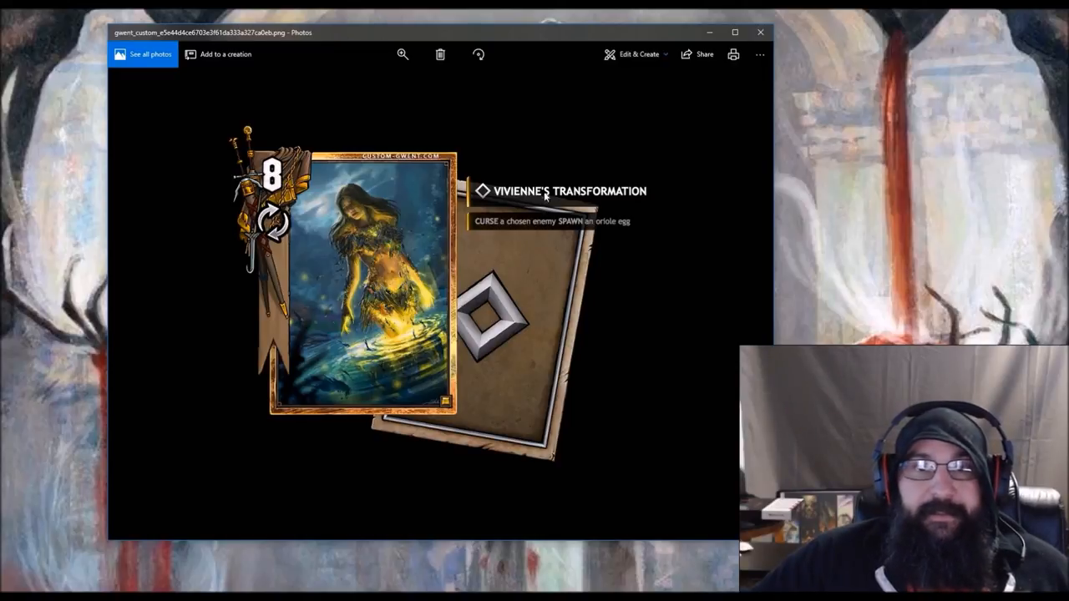
mouse_move(506, 230)
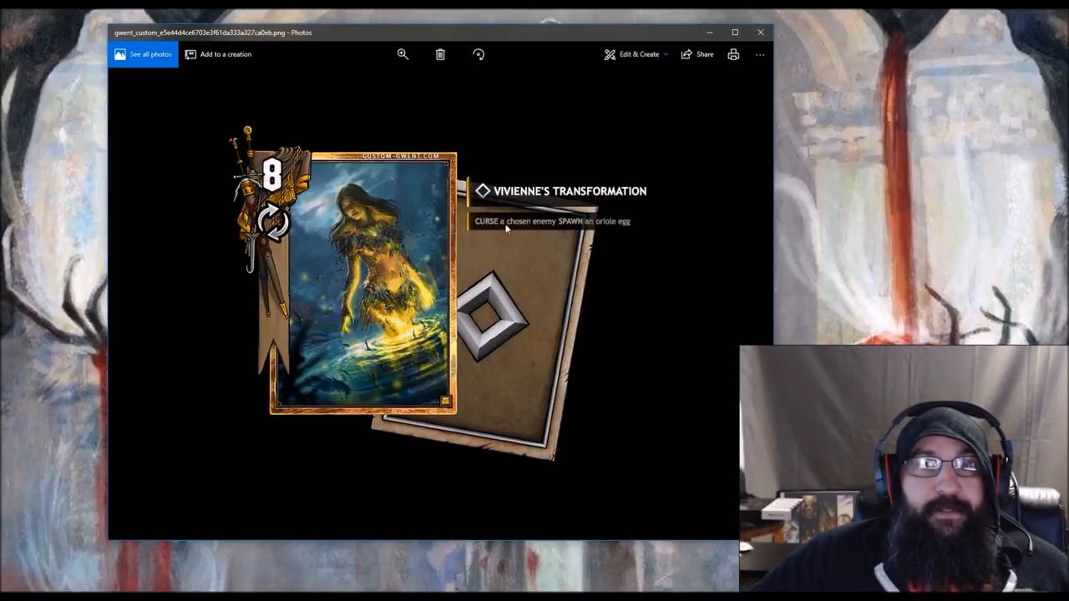
mouse_move(625, 230)
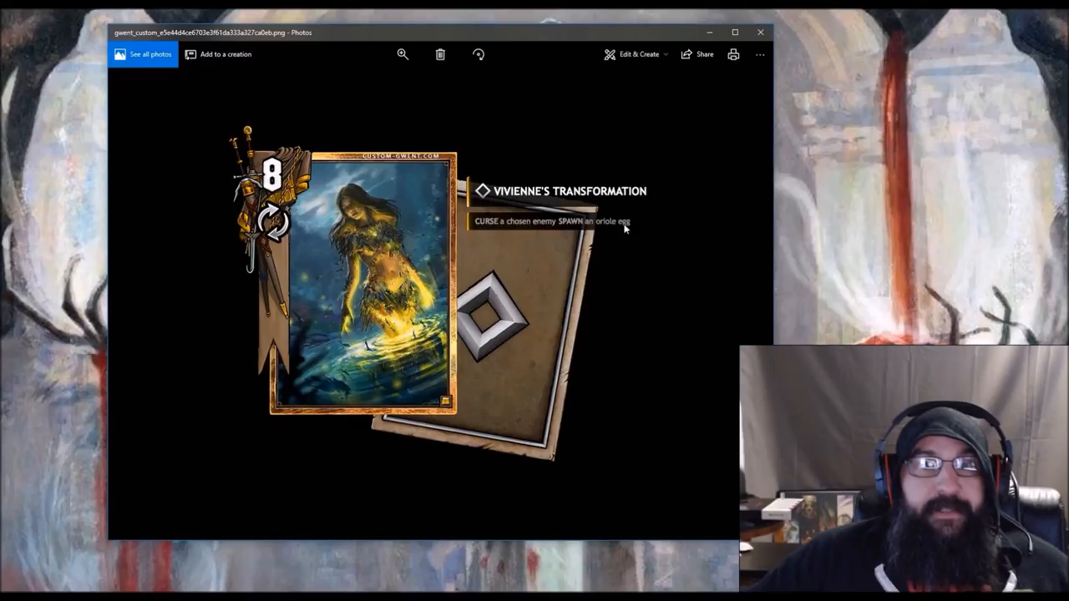
mouse_move(659, 275)
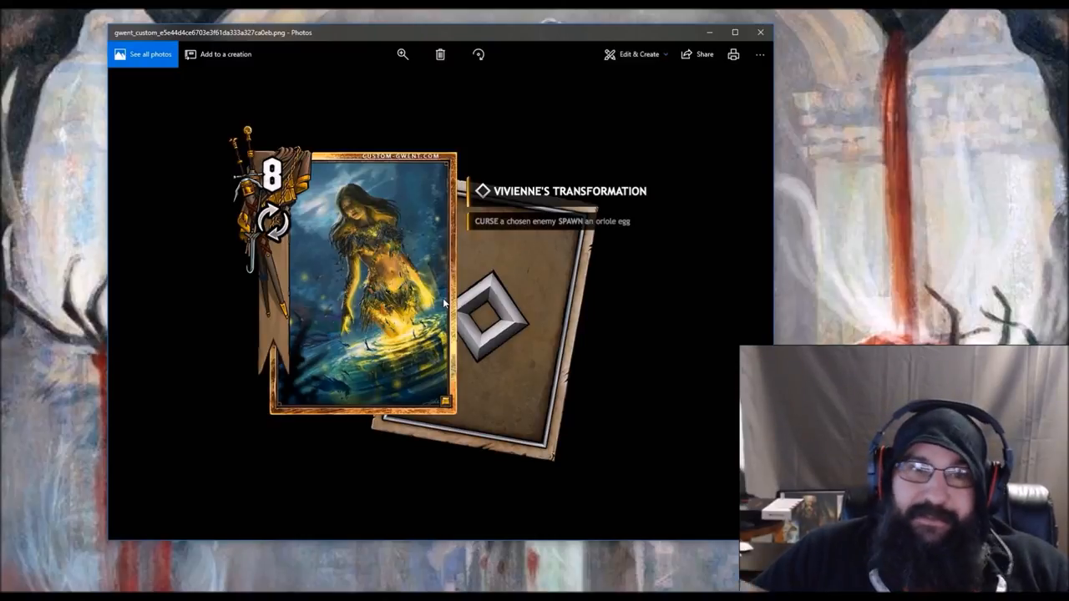
mouse_move(433, 378)
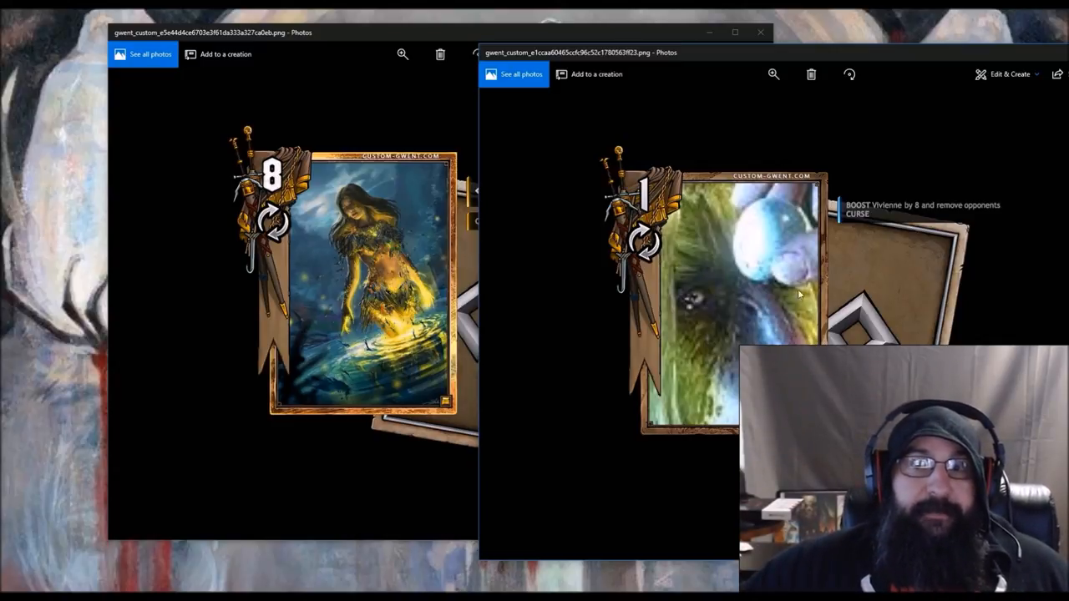
mouse_move(815, 245)
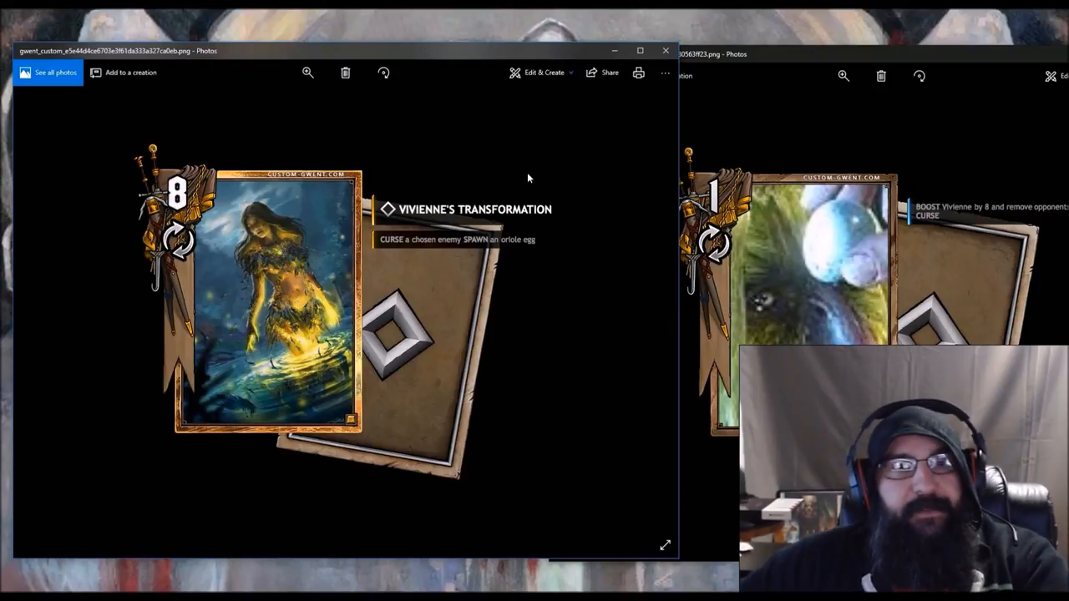
mouse_move(473, 169)
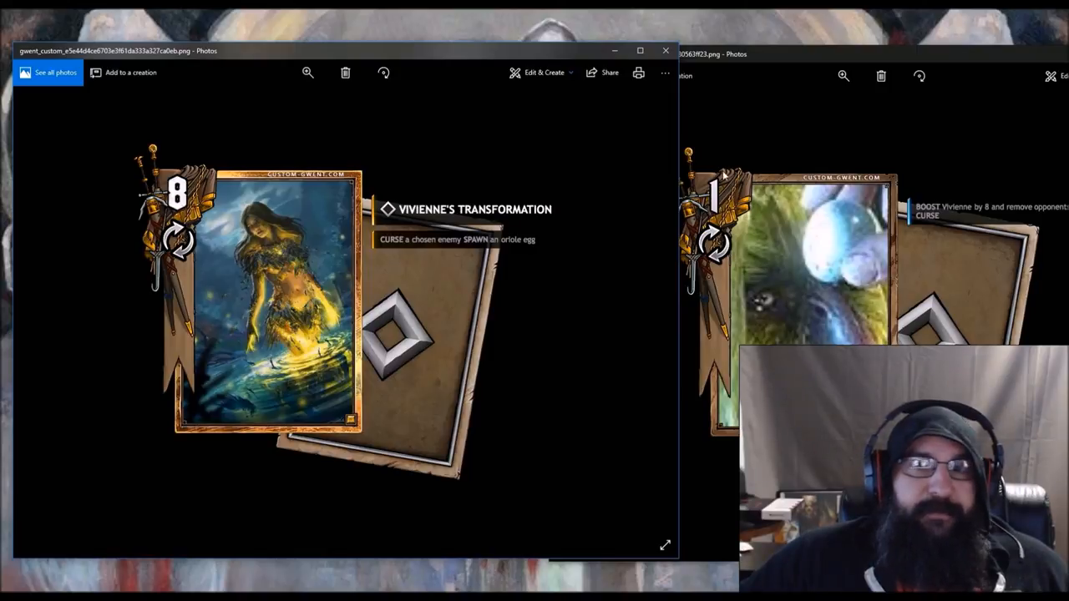
mouse_move(345, 324)
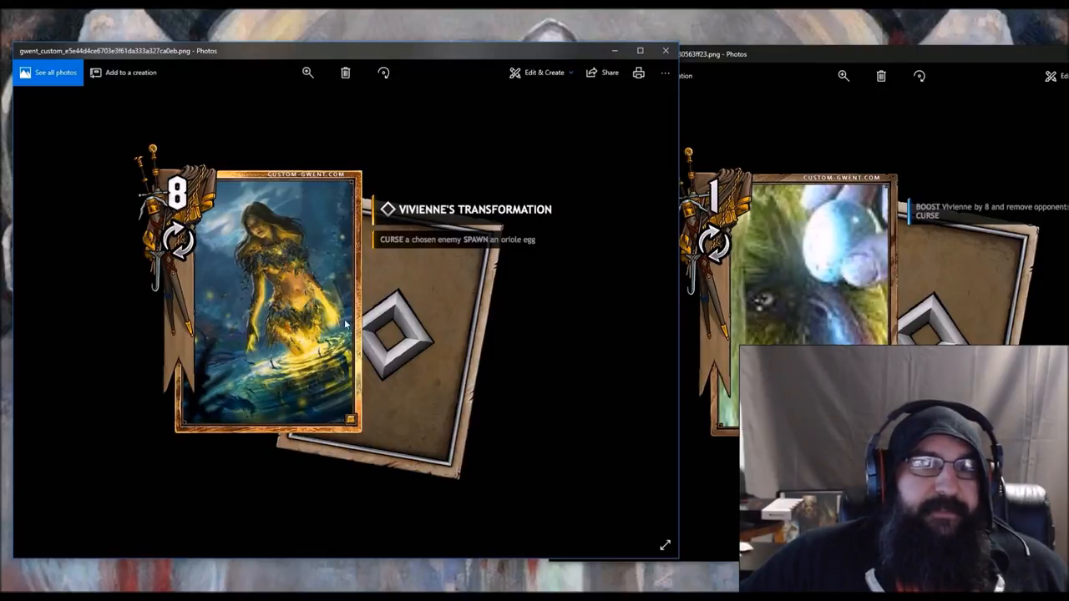
mouse_move(317, 280)
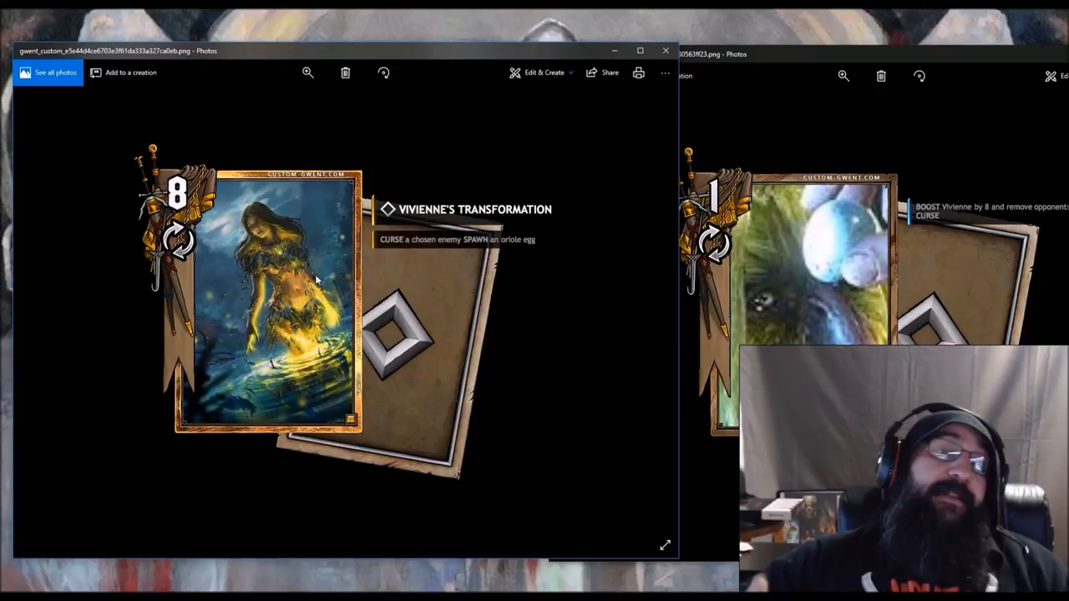